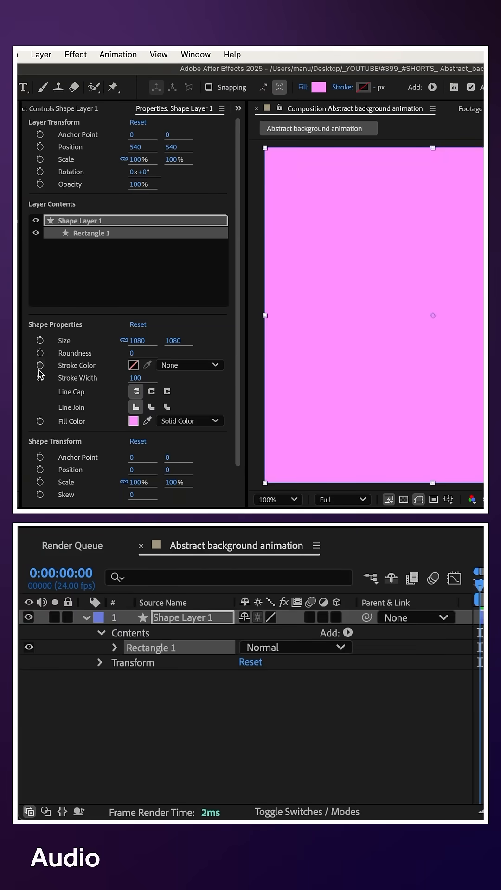
Unlink the rectangle size, make it 100 by 1200, and fill it blue.
{"action": "left_click", "coordinate": [142, 340]}
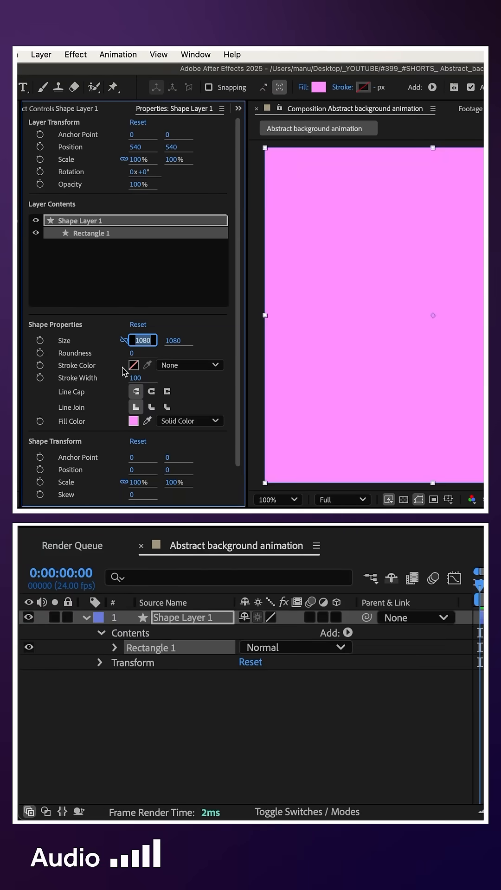
{"action": "type", "text": "1200"}
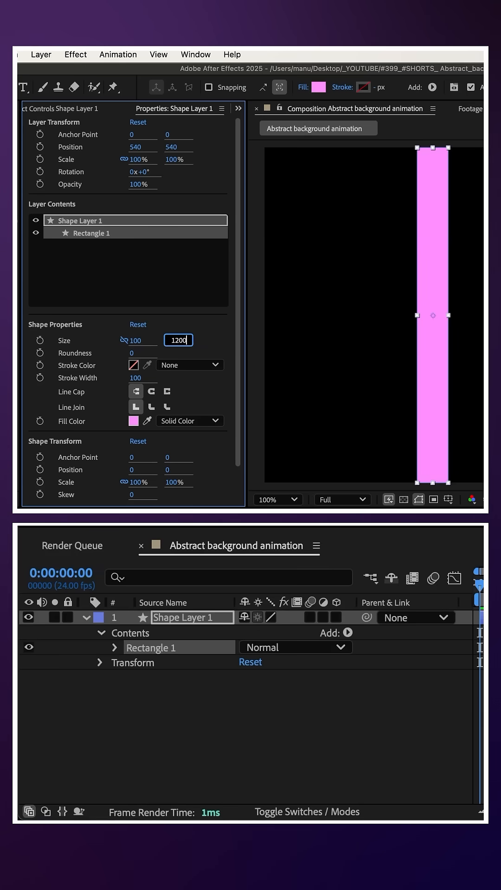
{"action": "left_click", "coordinate": [318, 86]}
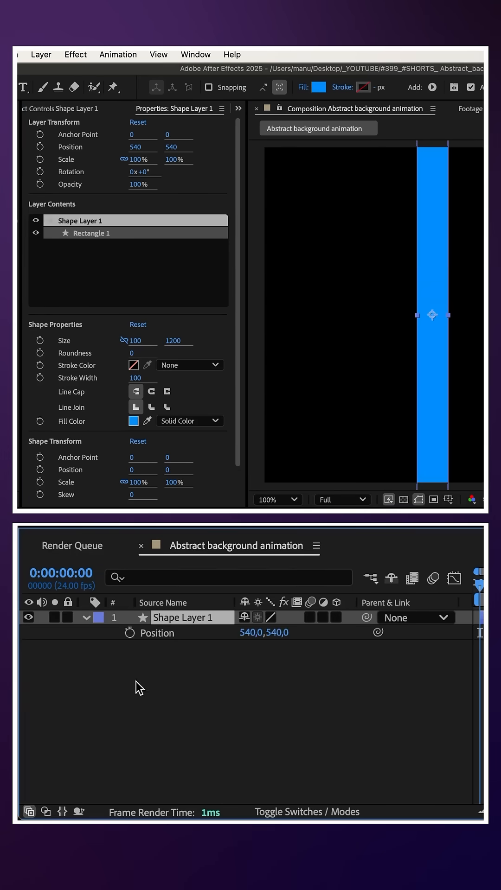
Add a Position expression: seedRandom(index), posterizeTime(8), x = random(0,1000), y = transform.position[1].
{"action": "left_click", "coordinate": [130, 632]}
{"action": "type", "text": "seedRandom(index);"}
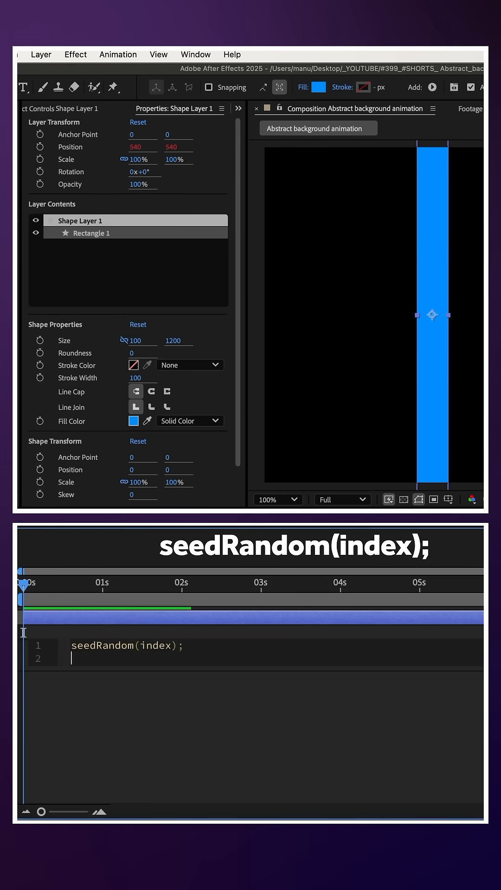
{"action": "type", "text": "posterizeTime(8);"}
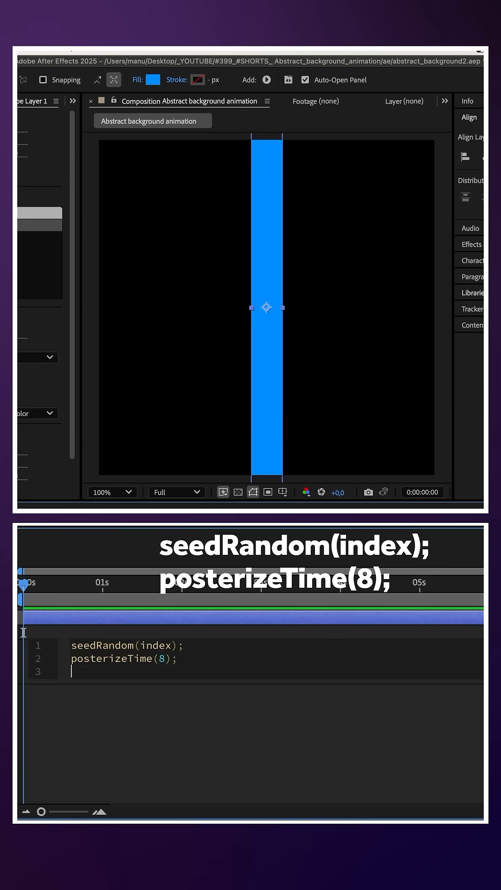
{"action": "type", "text": "var x = random(0,100"}
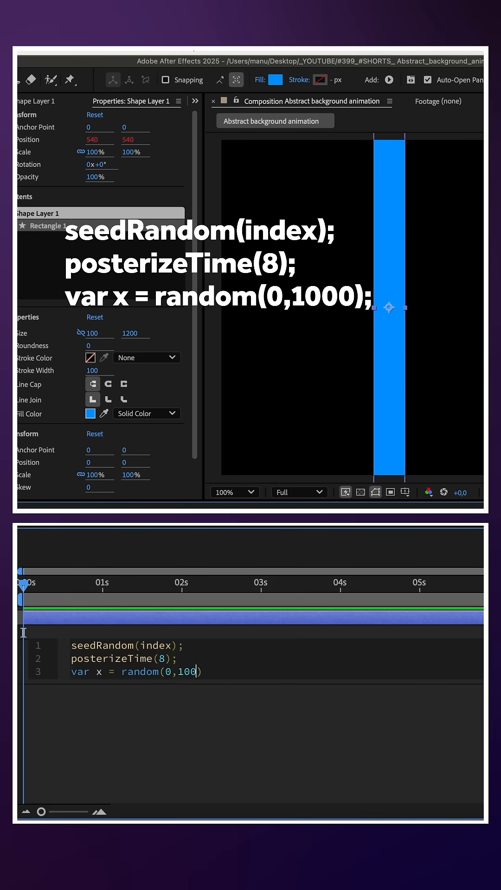
{"action": "type", "text": "0"}
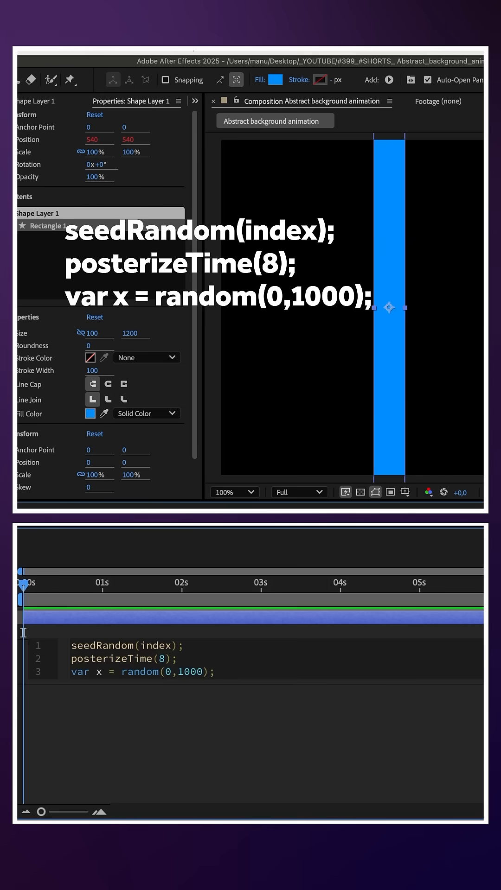
{"action": "type", "text": "var y"}
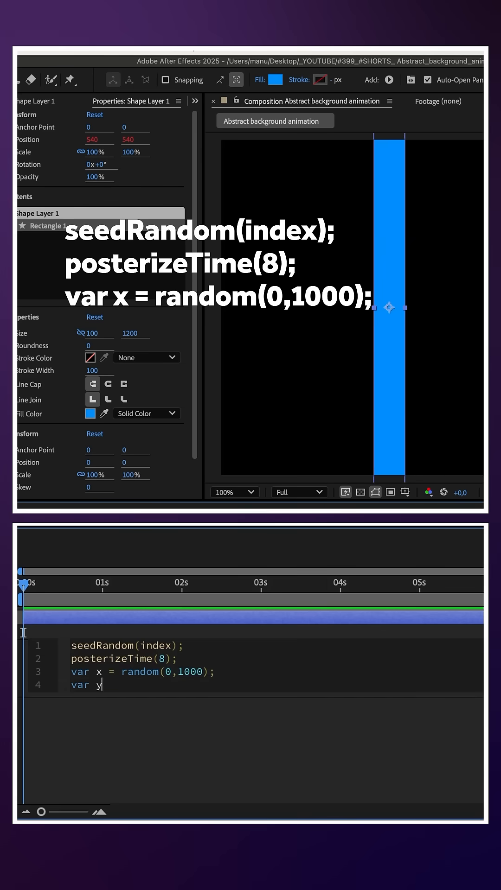
{"action": "type", "text": "="}
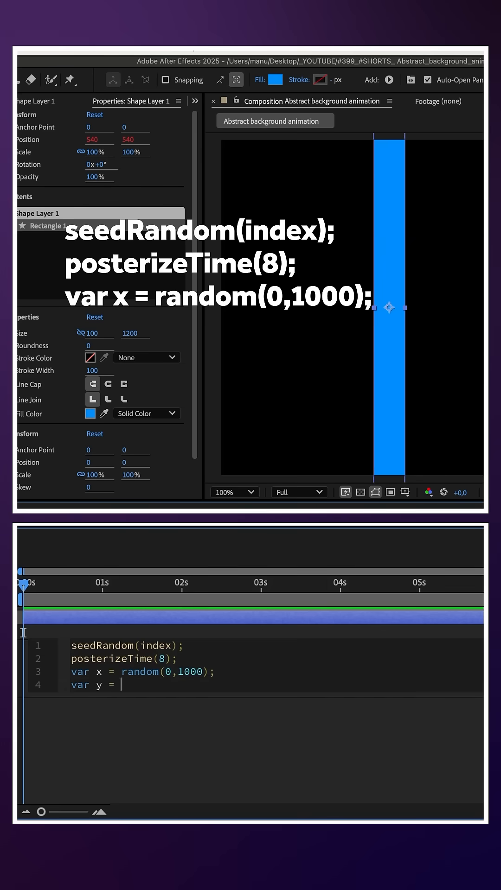
{"action": "type", "text": "transform.position[1]"}
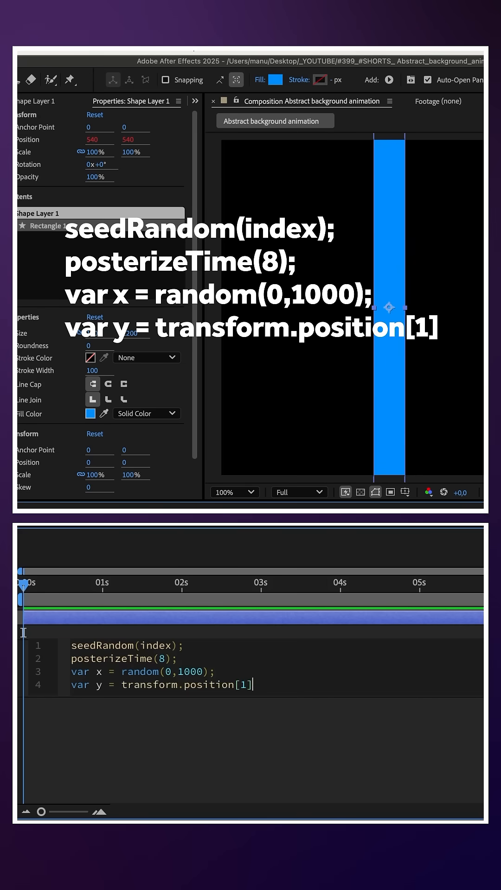
{"action": "key", "text": "Enter"}
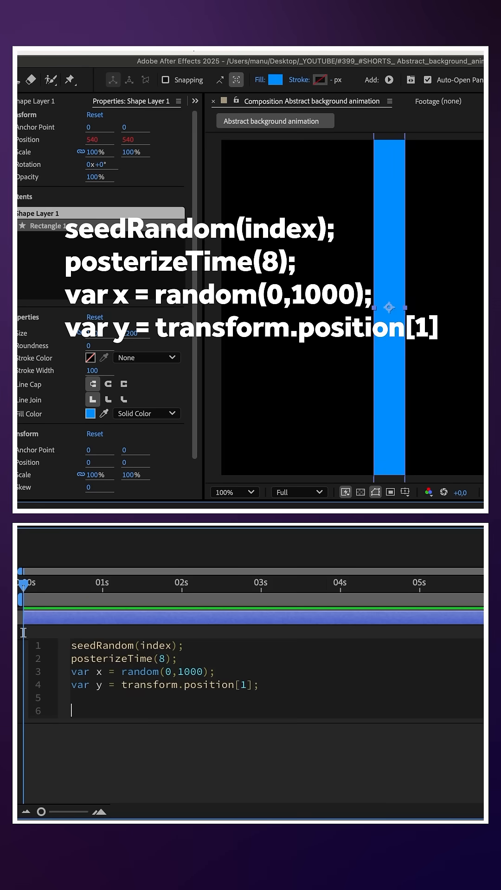
End the expression with [x,y] and set CC Wide Time forward and backward steps to 50.
{"action": "type", "text": "[]"}
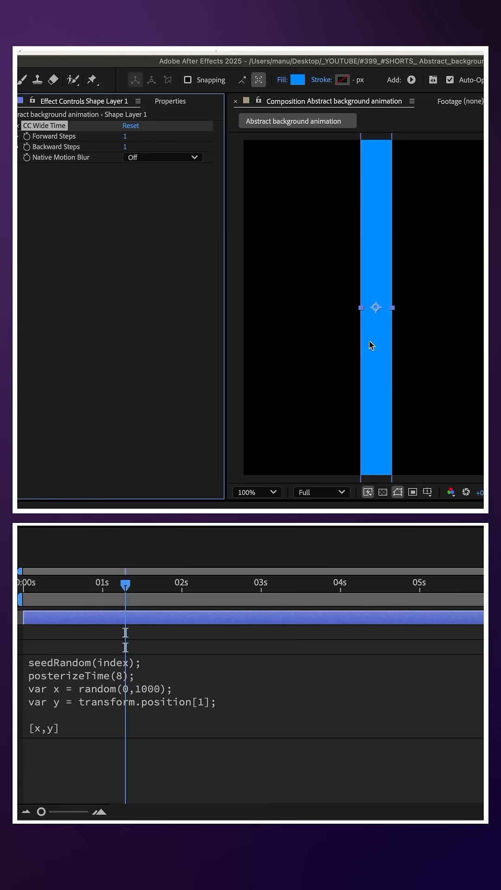
{"action": "type", "text": "50"}
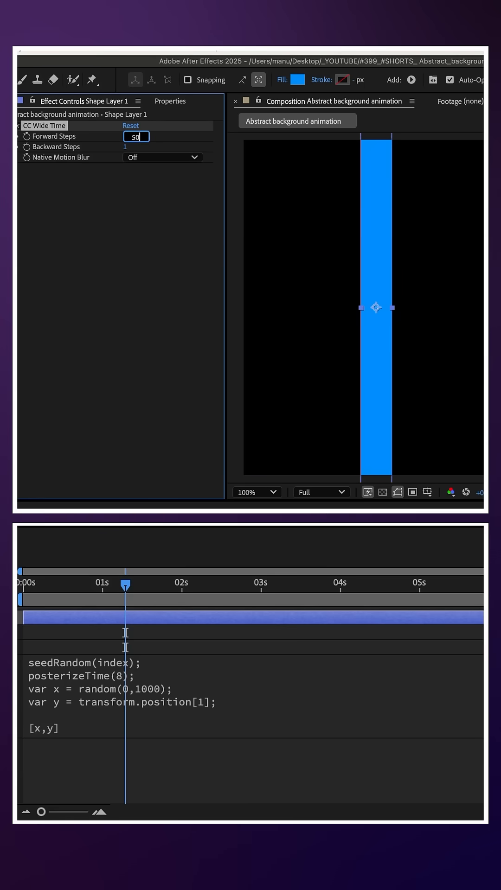
{"action": "type", "text": "50"}
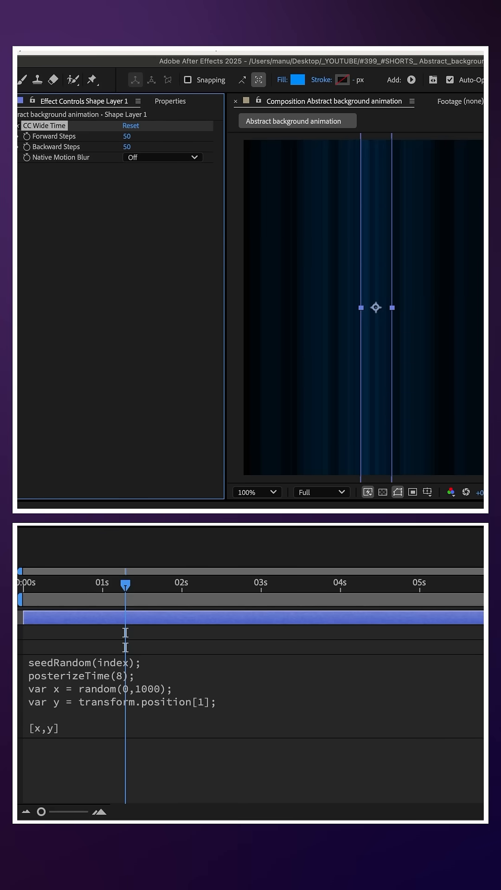